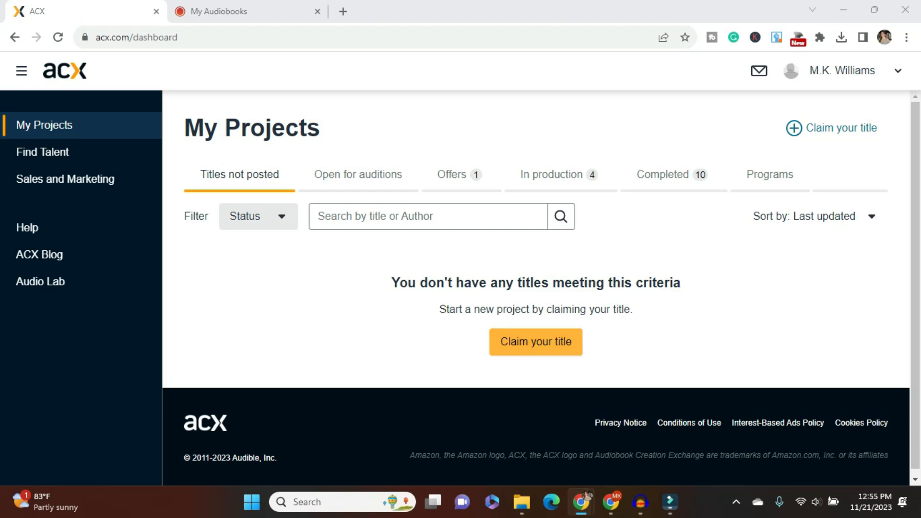
Browse the ACX catalog of titles available to claim
click(535, 342)
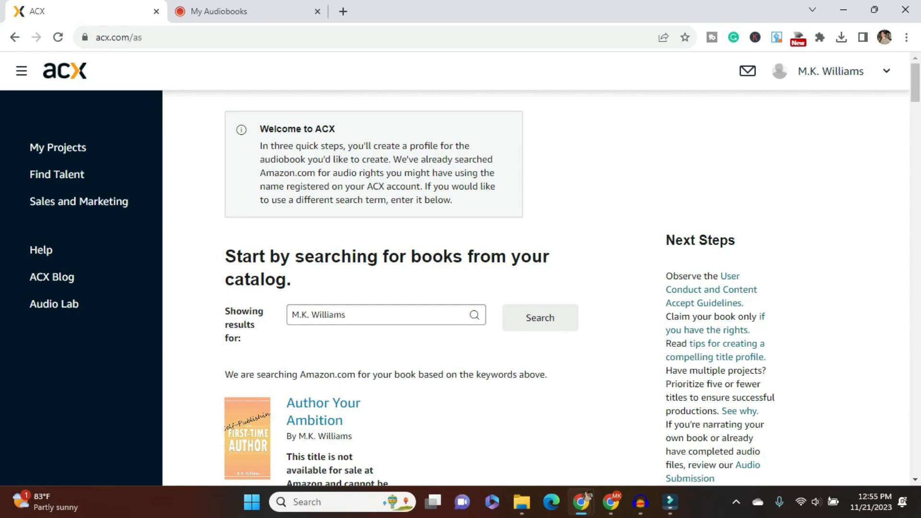
scroll(down, 3)
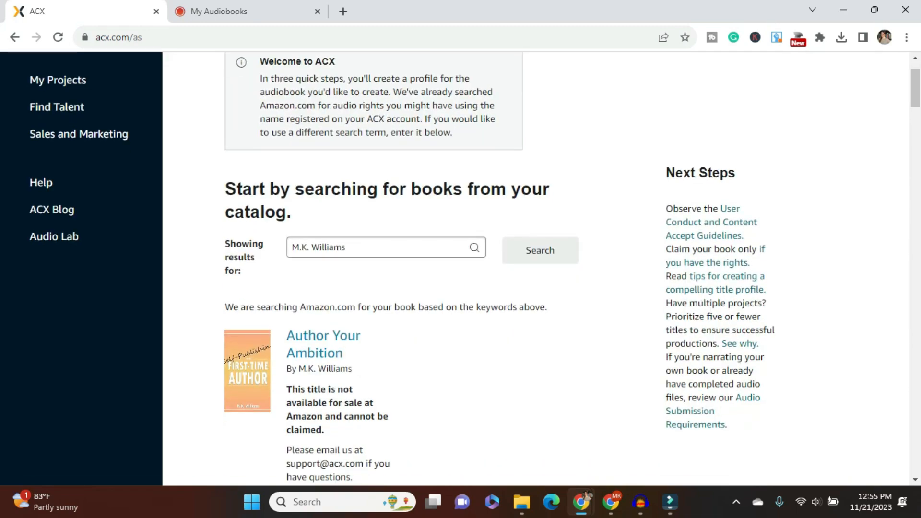
scroll(down, 3)
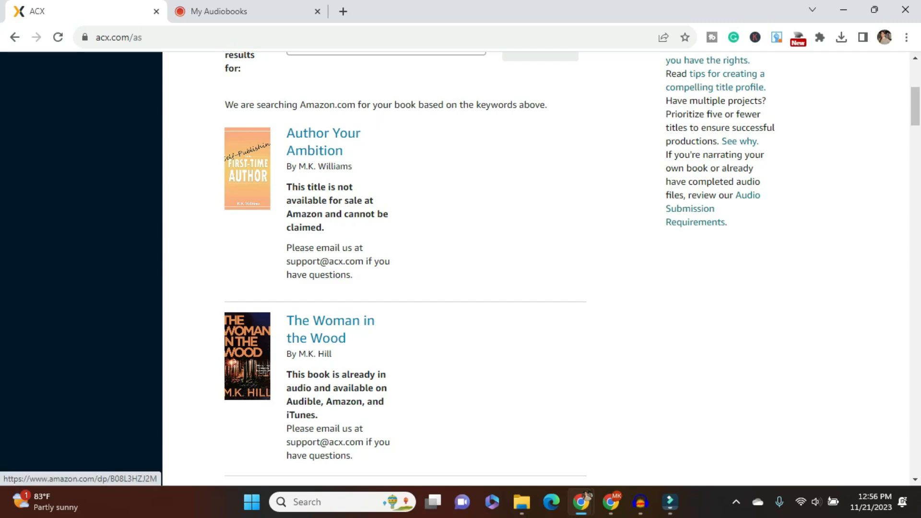
mouse_move(322, 141)
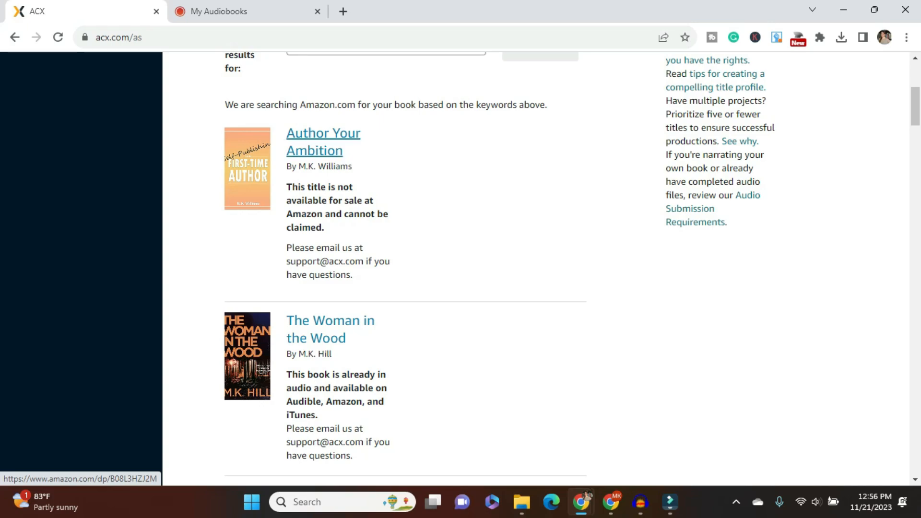
mouse_move(323, 141)
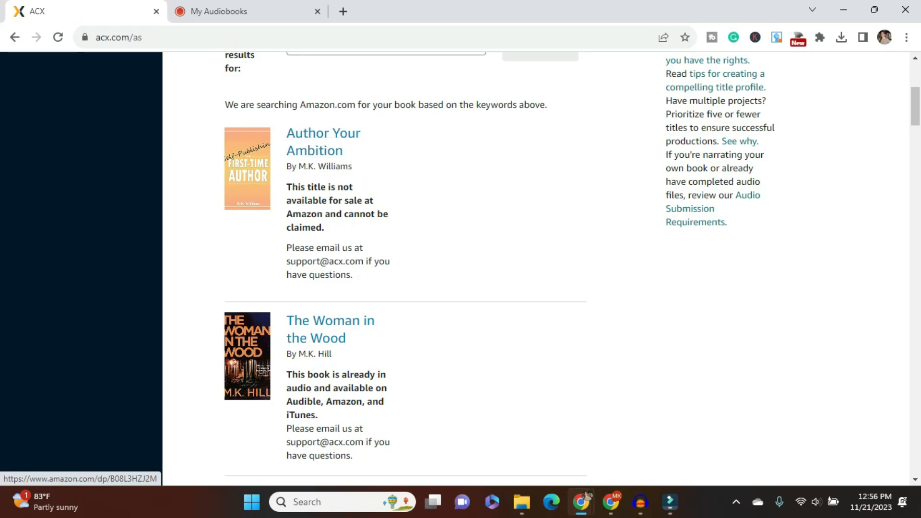
scroll(down, 3)
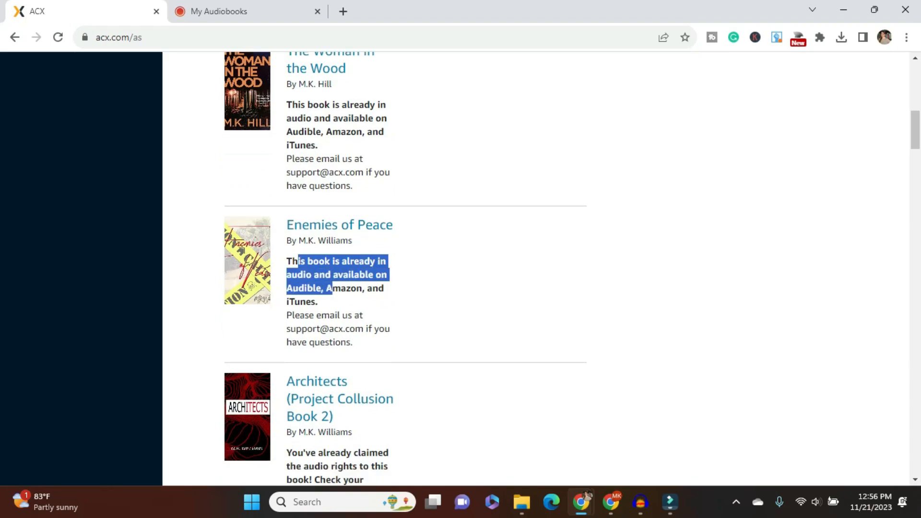
scroll(down, 3)
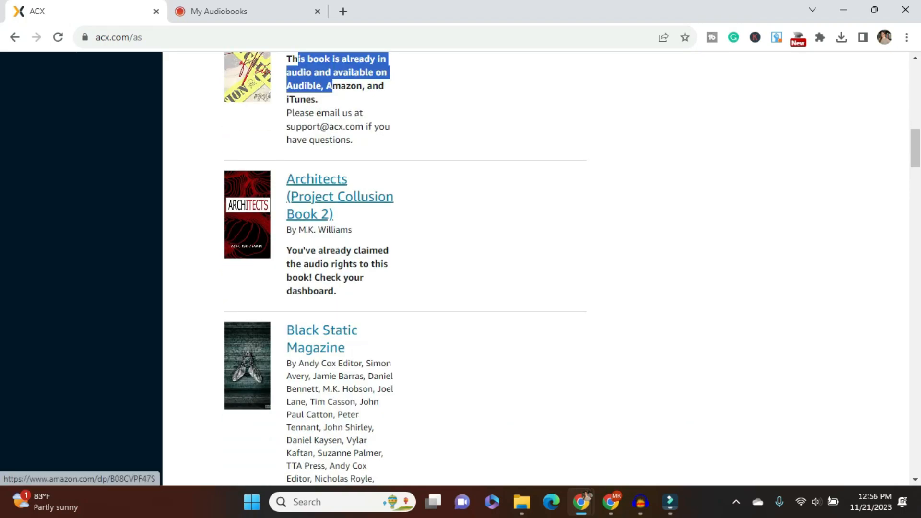
scroll(down, 3)
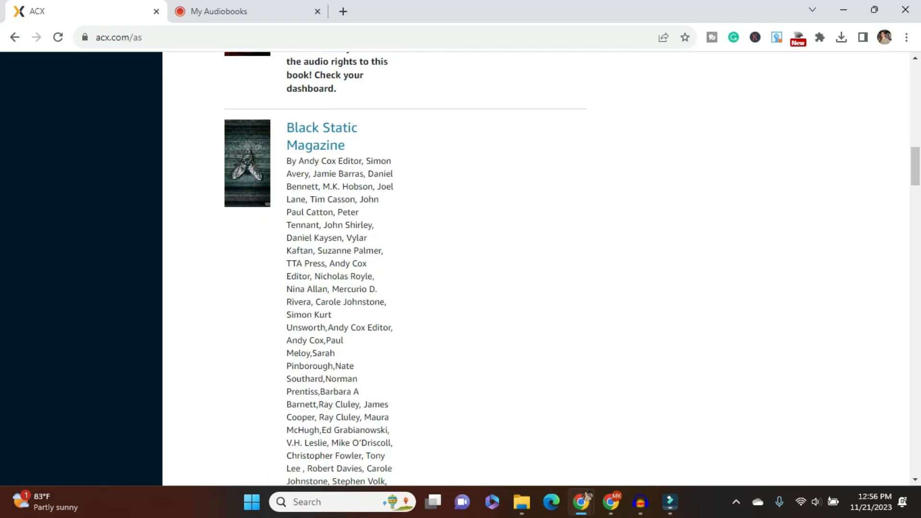
scroll(down, 3)
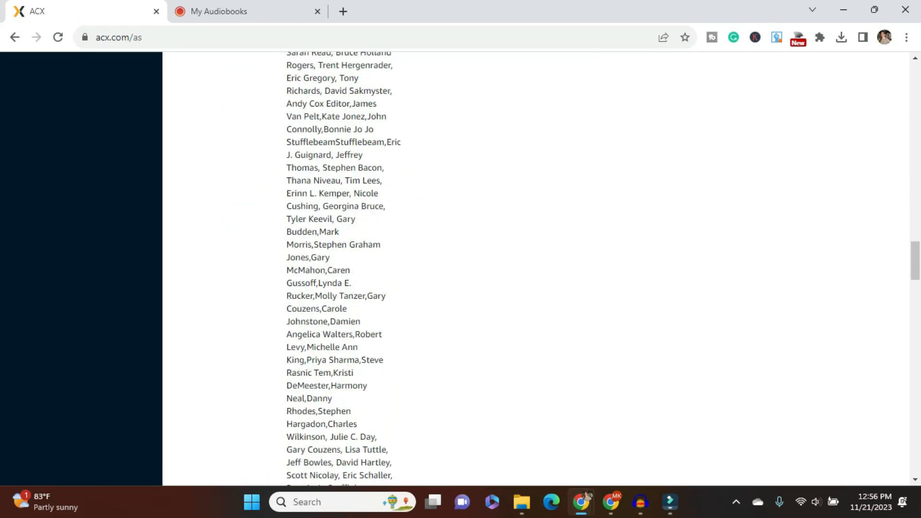
scroll(down, 3)
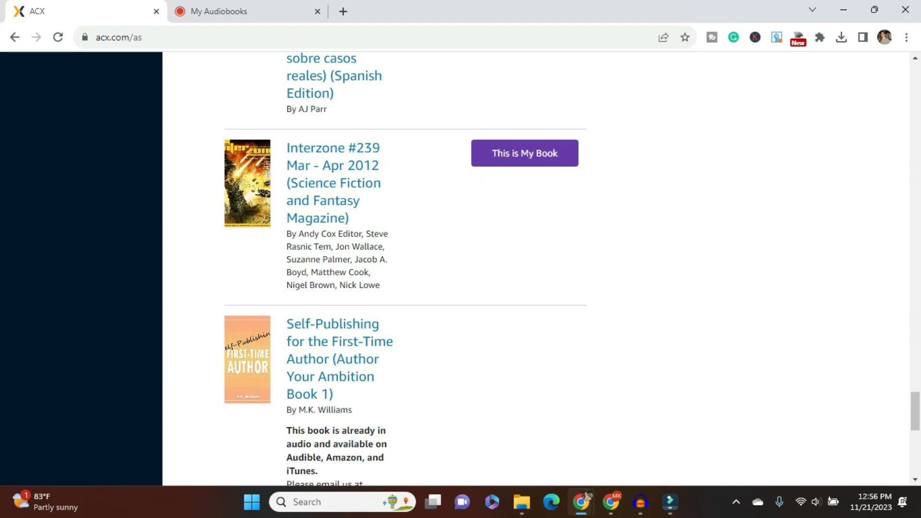
scroll(down, 3)
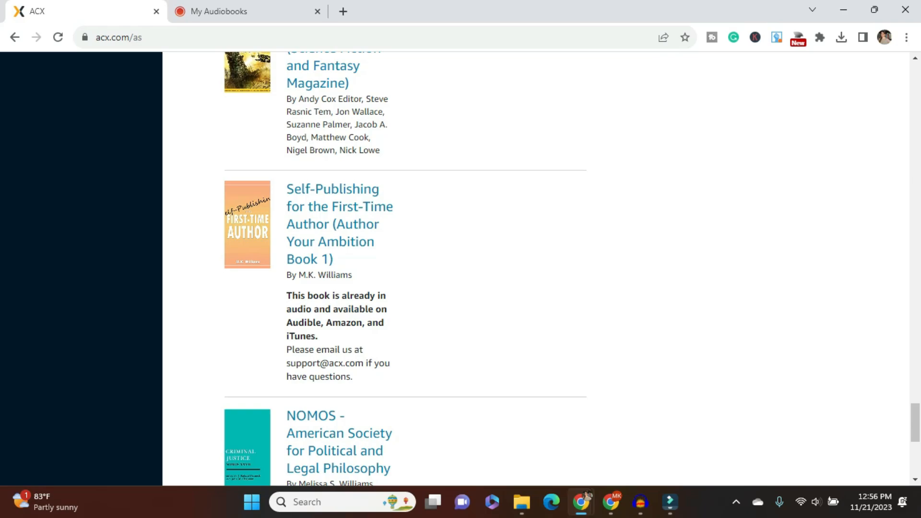
scroll(down, 3)
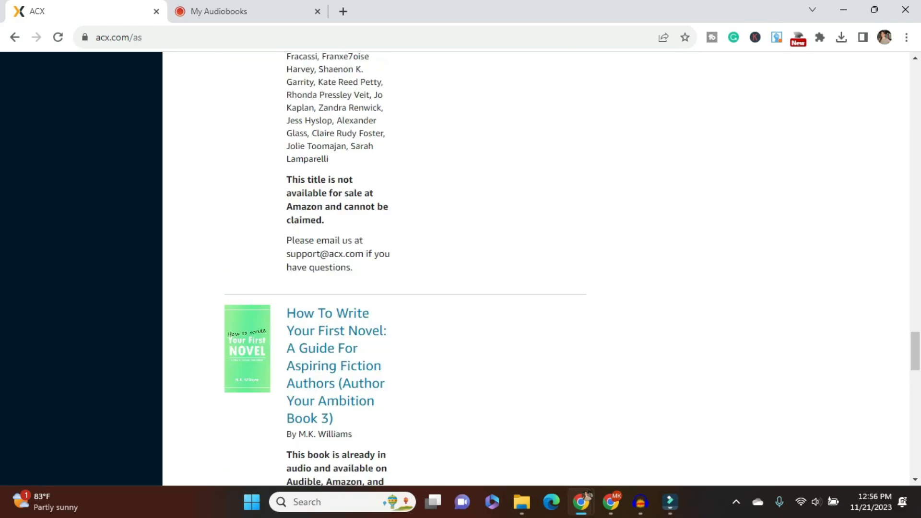
scroll(up, 3)
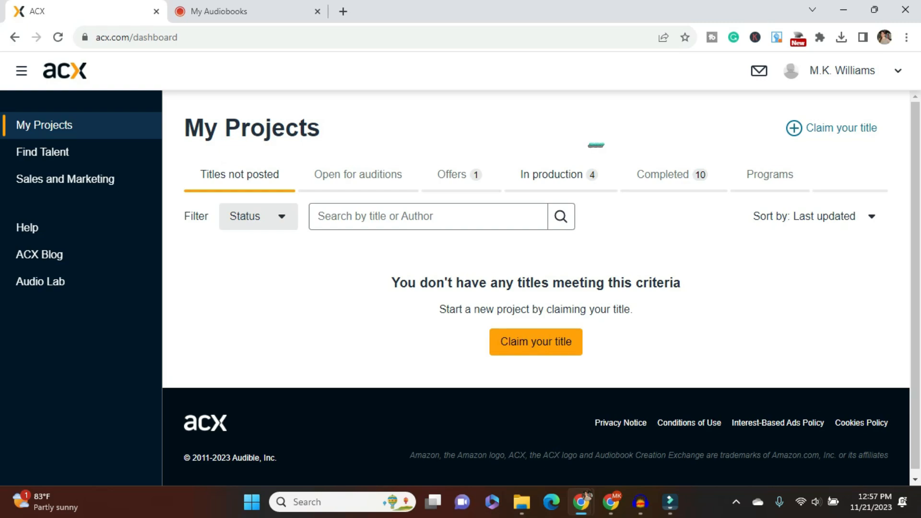
Open the Interview with a #Vanlifer project from the In production list
click(551, 174)
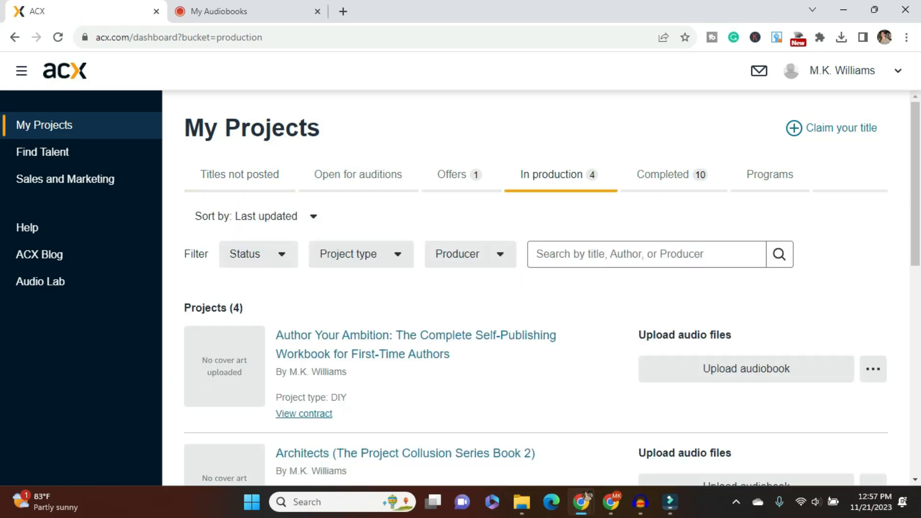
scroll(down, 3)
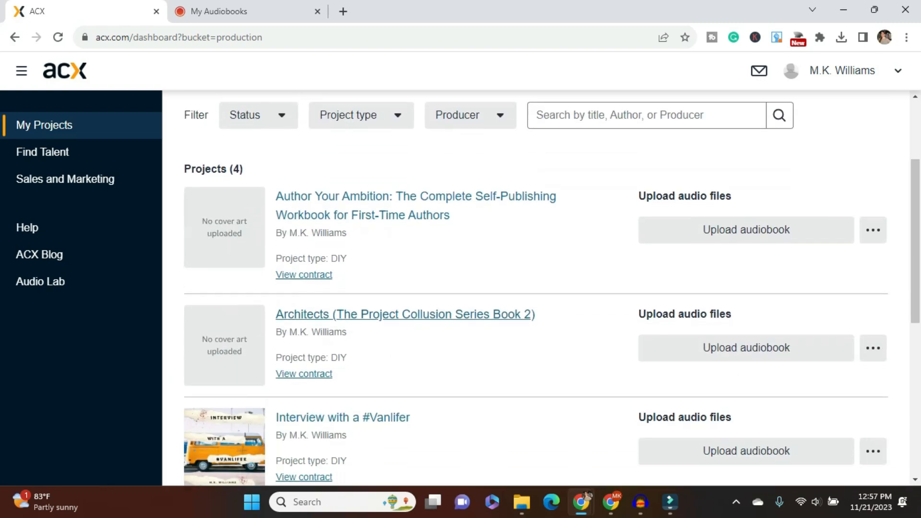
scroll(down, 3)
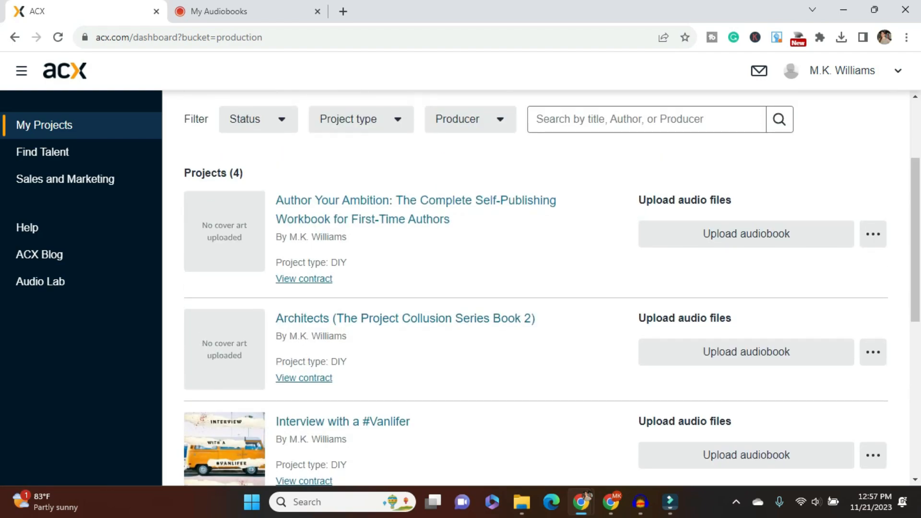
scroll(down, 3)
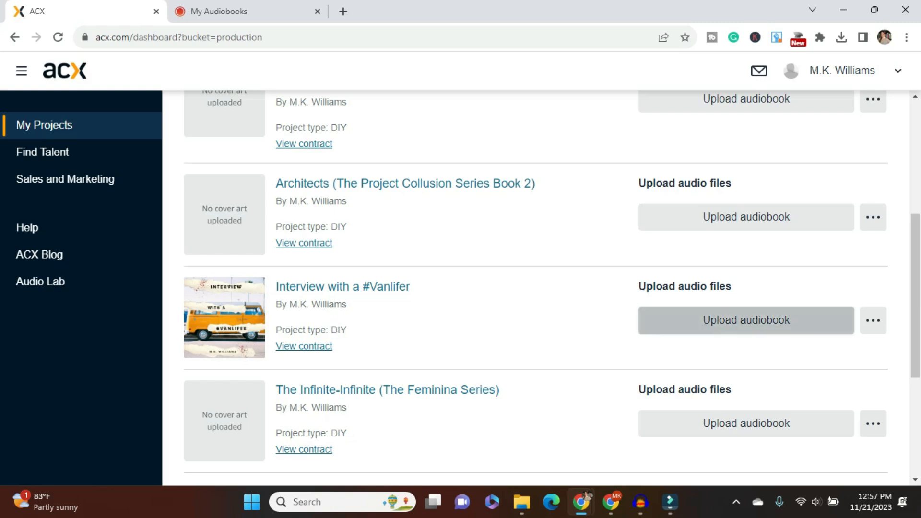
click(745, 320)
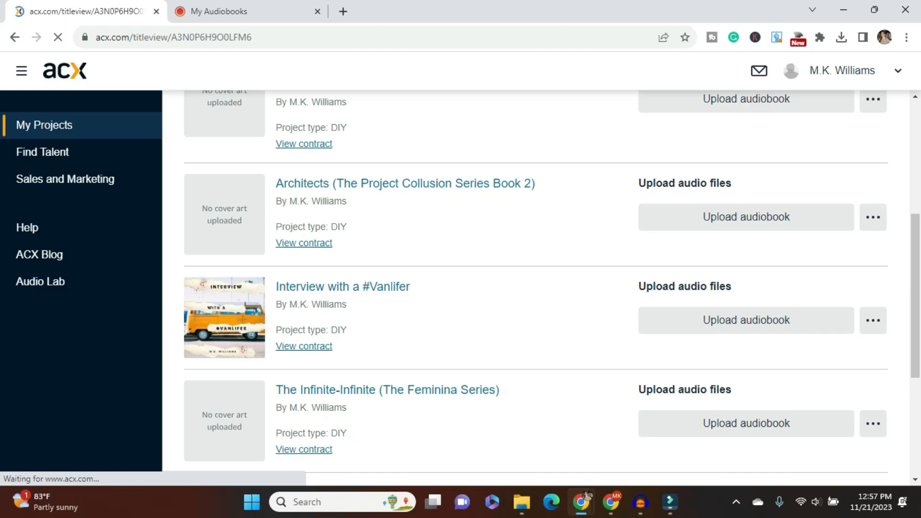
Bring up the Upload Cover Art window from the Interview with a #Vanlifer title page
click(342, 286)
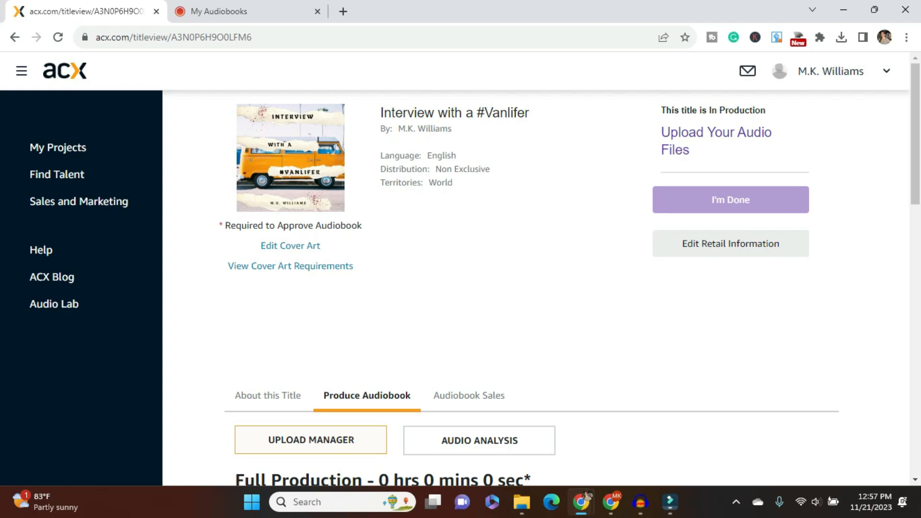
mouse_move(290, 246)
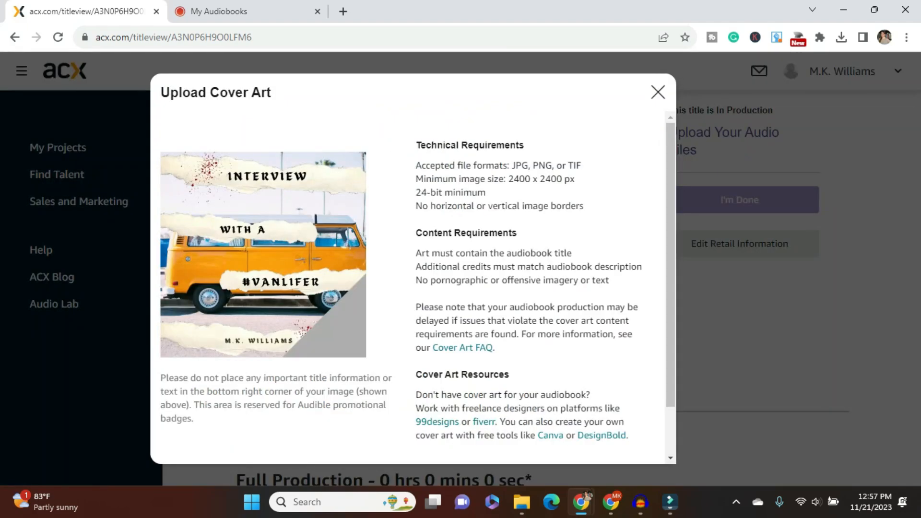
Read the cover art requirements and cancel without uploading anything
scroll(down, 3)
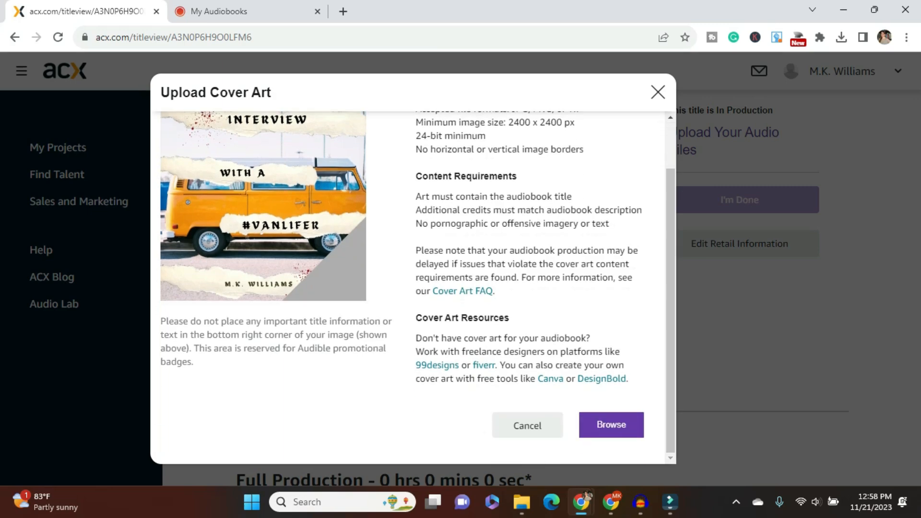
mouse_move(610, 424)
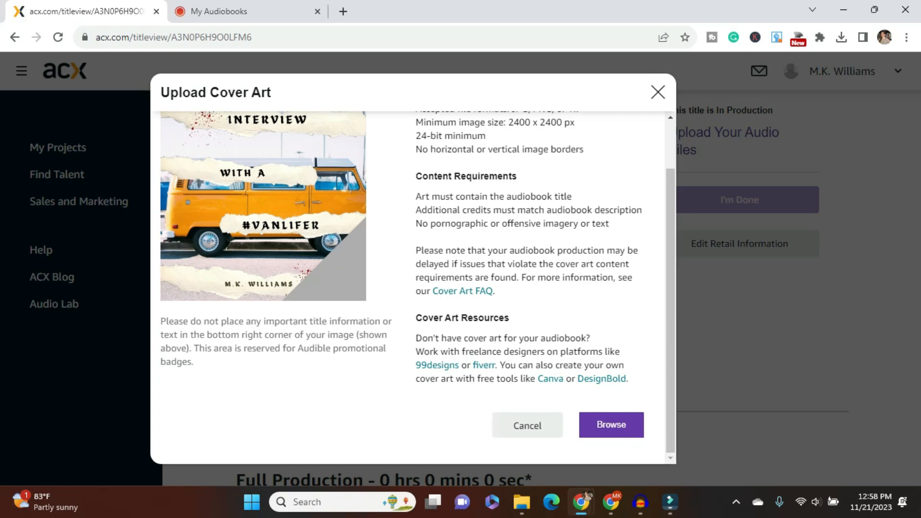
click(527, 425)
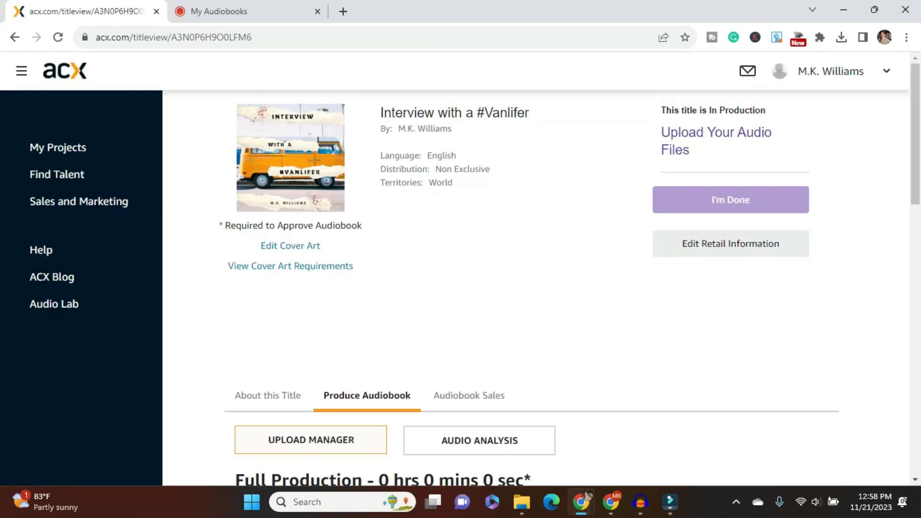
scroll(down, 3)
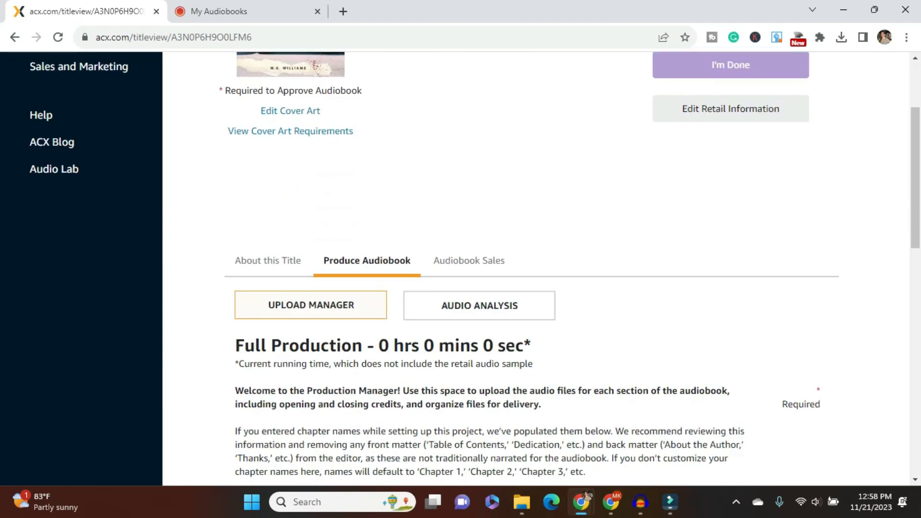
click(267, 260)
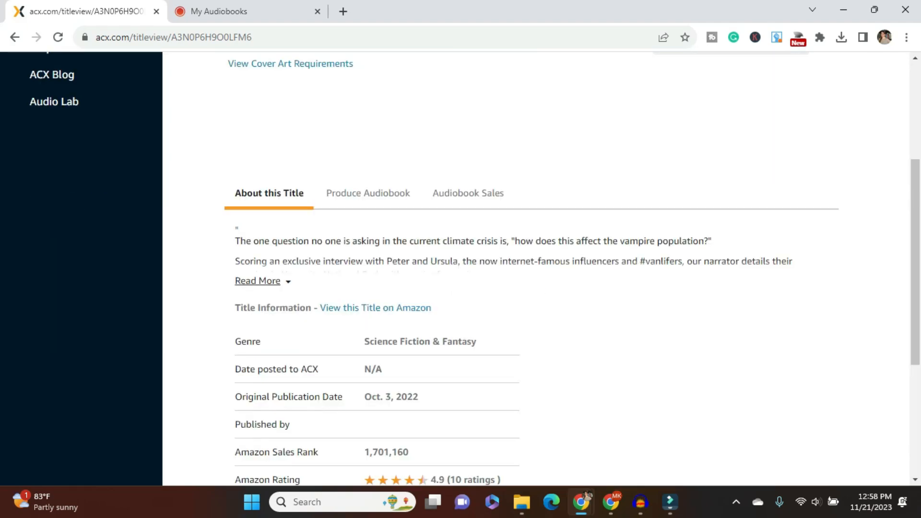
scroll(down, 3)
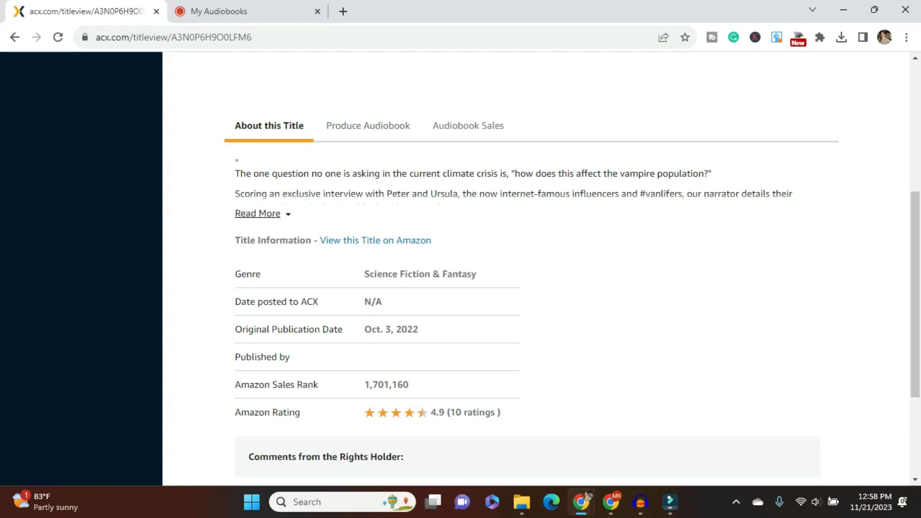
click(257, 213)
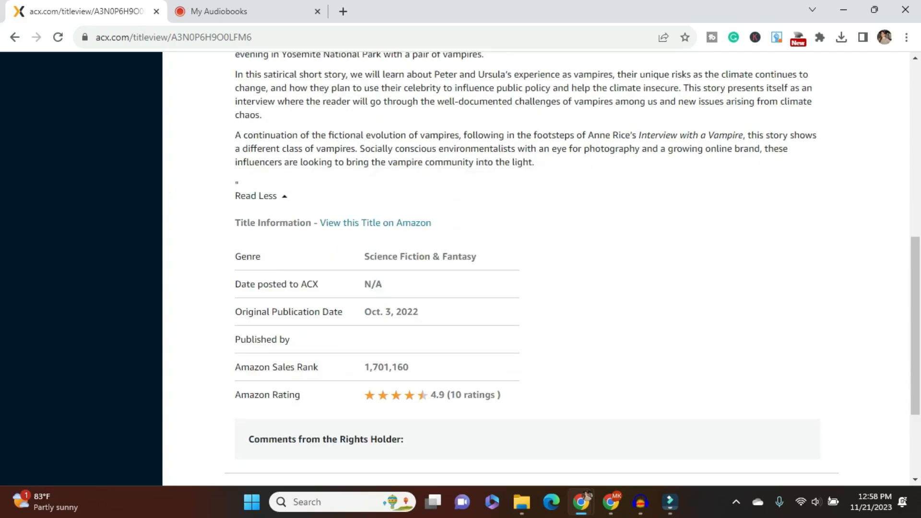
scroll(down, 3)
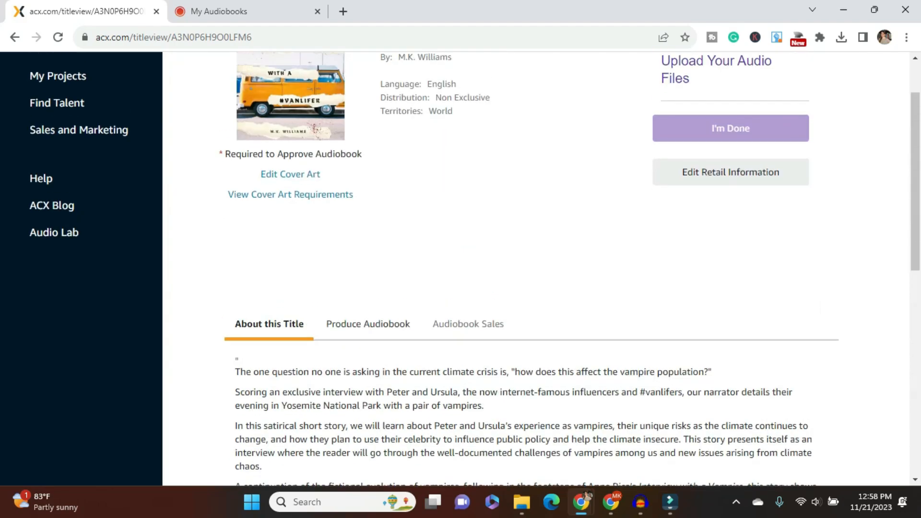
click(368, 324)
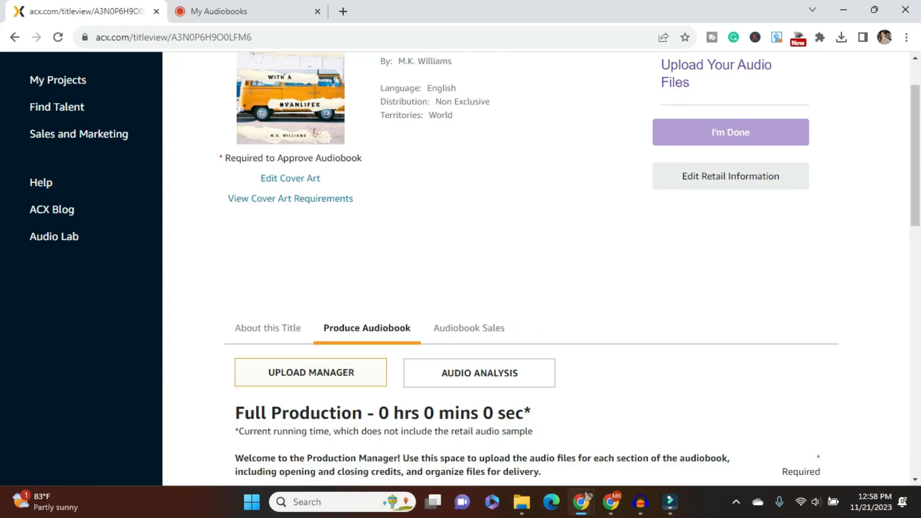
scroll(down, 3)
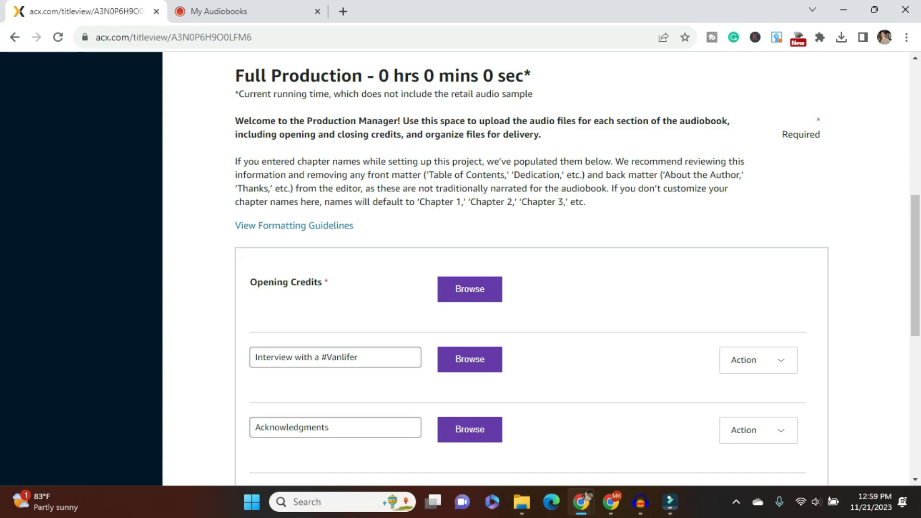
scroll(down, 3)
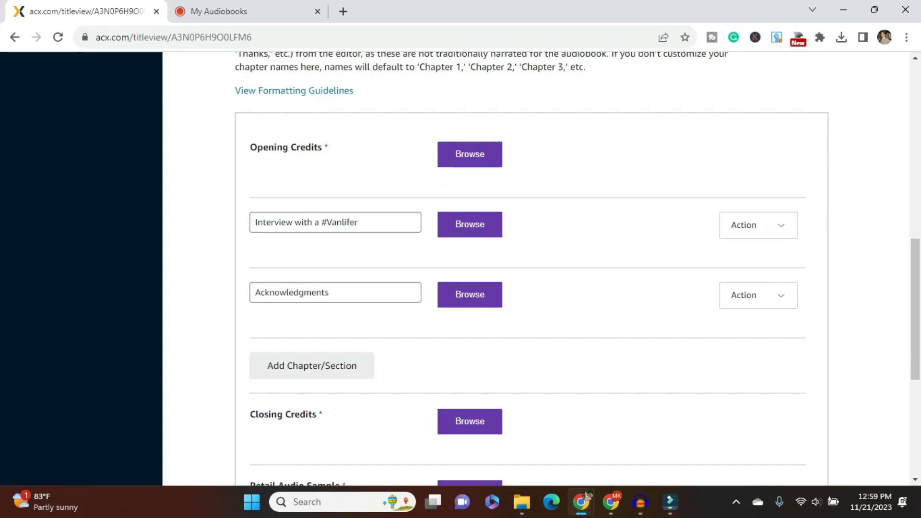
click(469, 154)
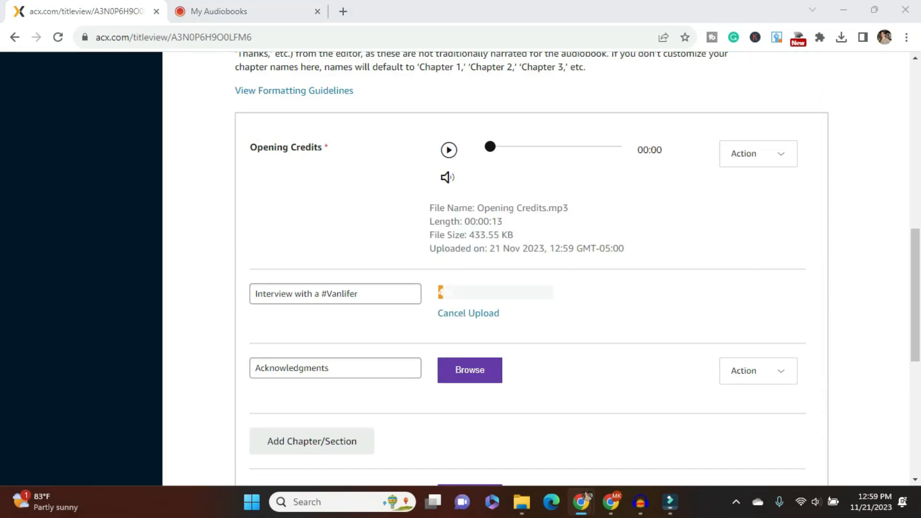
Scroll down to follow the Acknowledgments, Closing Credits and chapter audio uploads
scroll(down, 3)
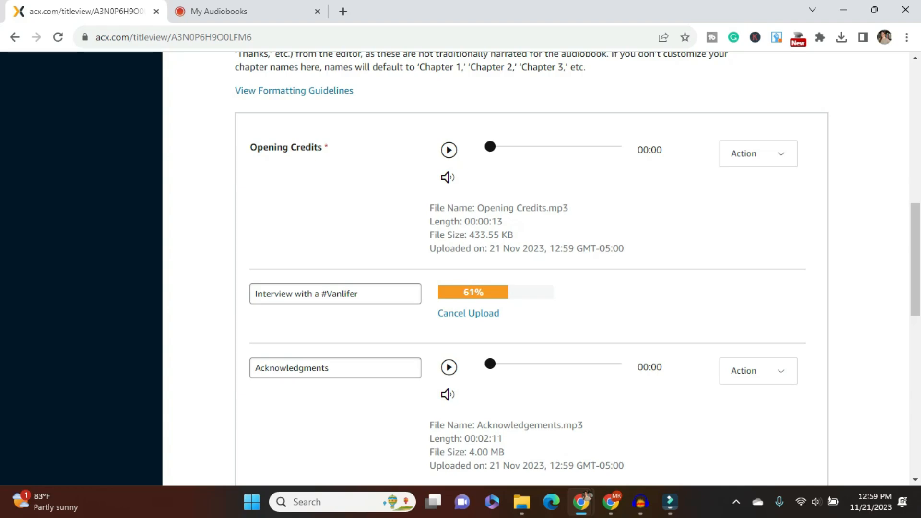
scroll(down, 3)
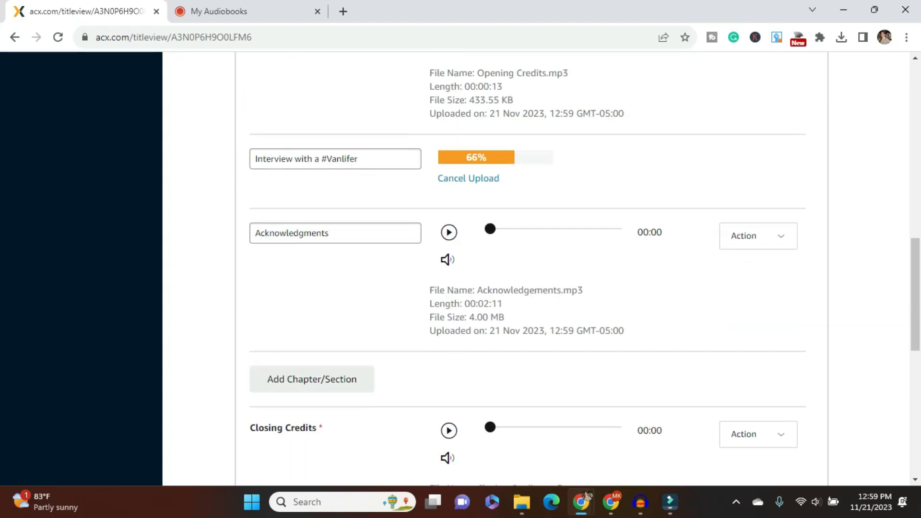
scroll(down, 3)
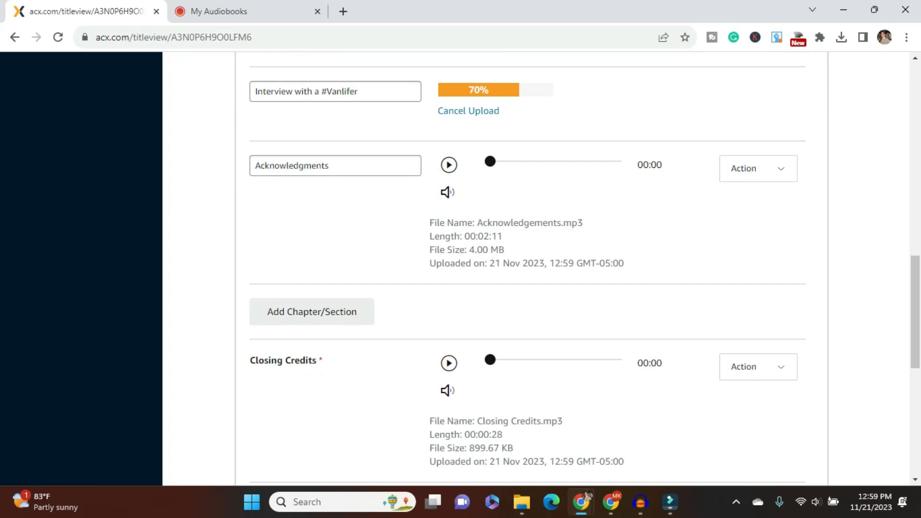
scroll(down, 3)
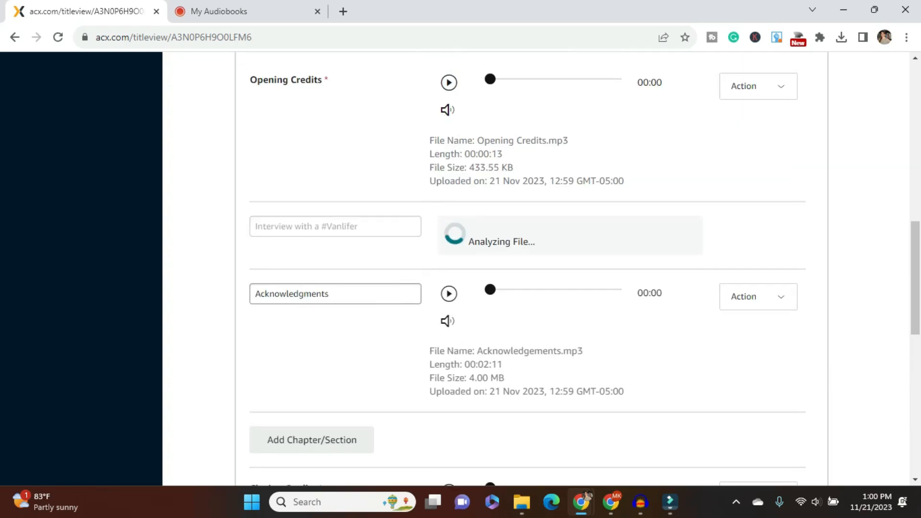
Check the Action options for the Acknowledgments, Opening Credits and Interview chapter audio
click(757, 296)
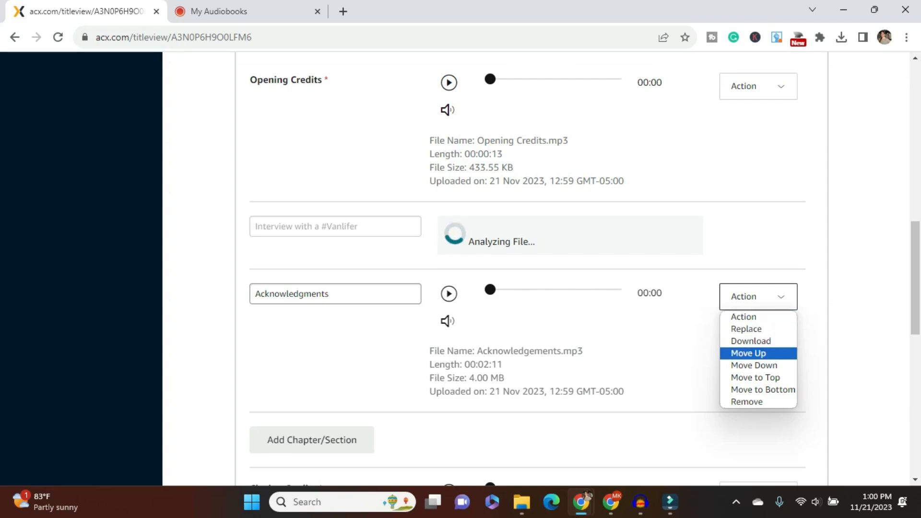
mouse_move(746, 401)
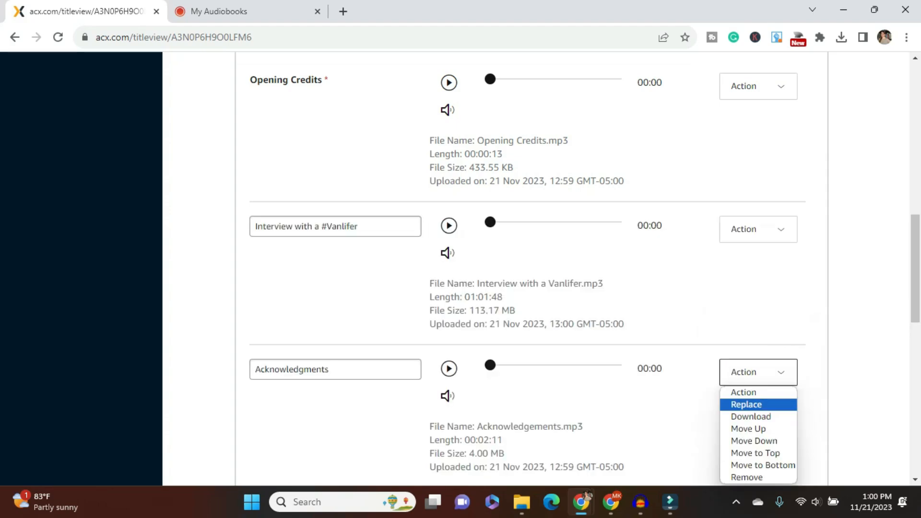
mouse_move(750, 416)
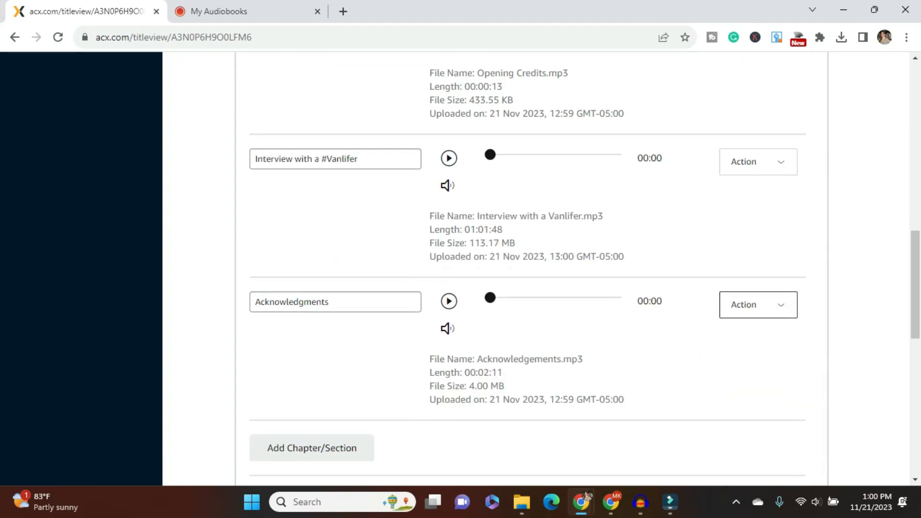
click(756, 304)
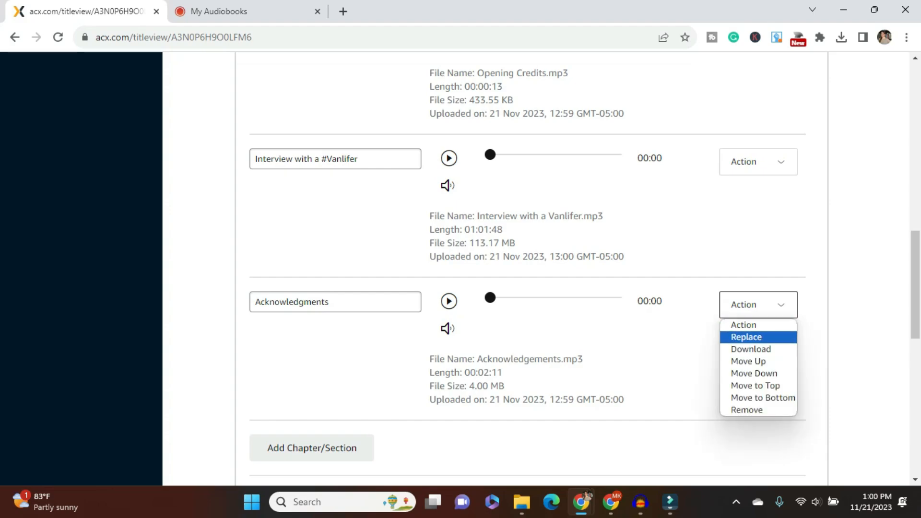
click(757, 304)
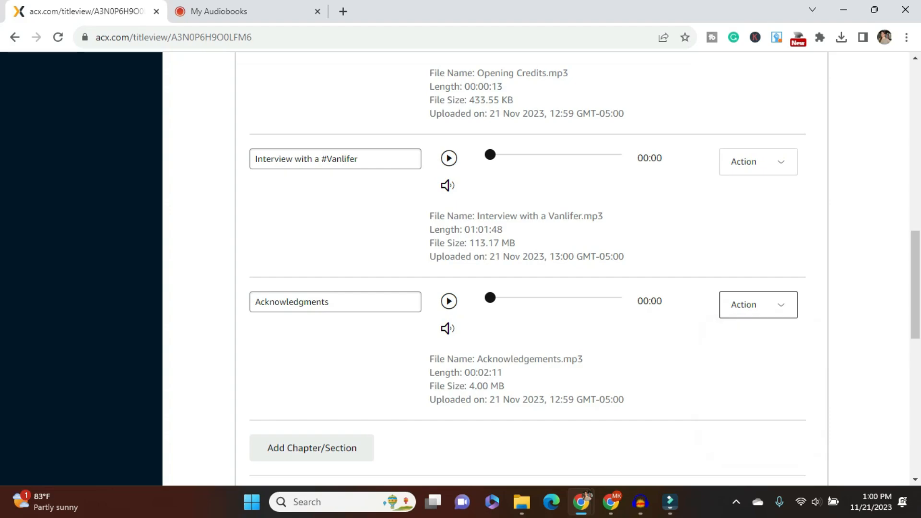
scroll(up, 3)
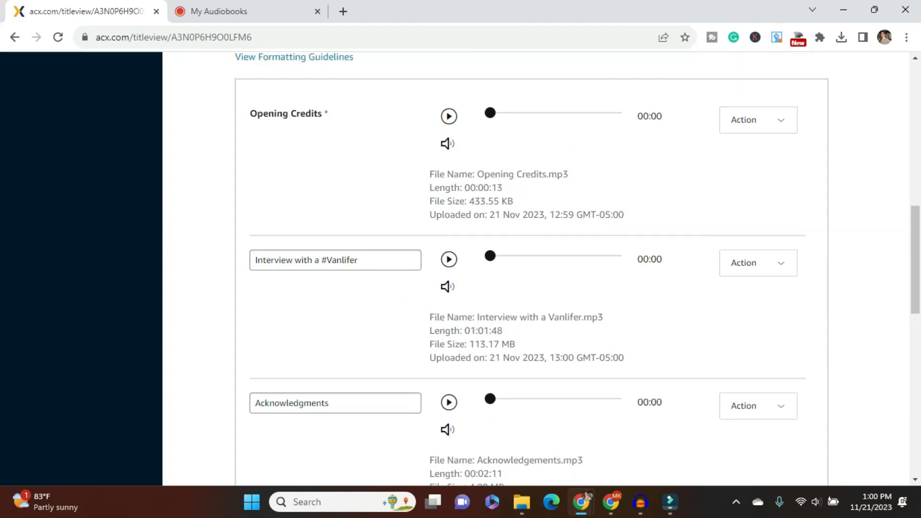
click(757, 120)
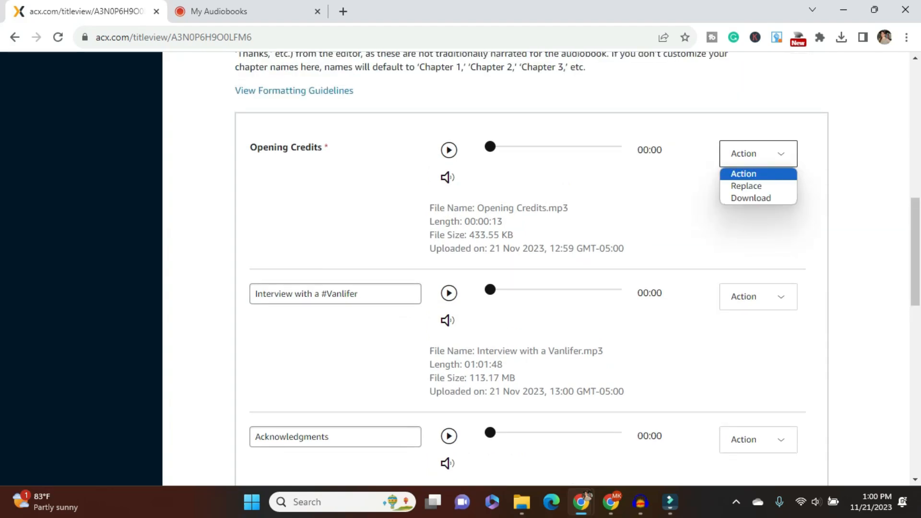
mouse_move(746, 185)
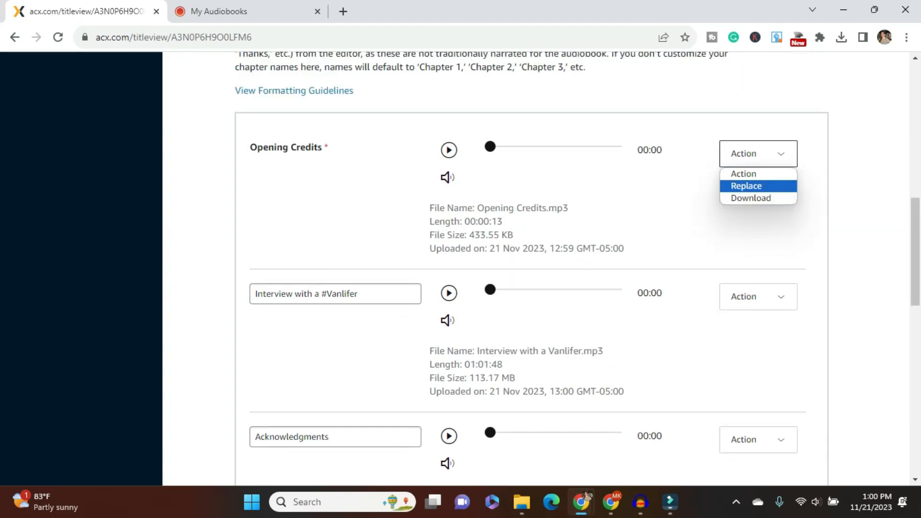
click(758, 153)
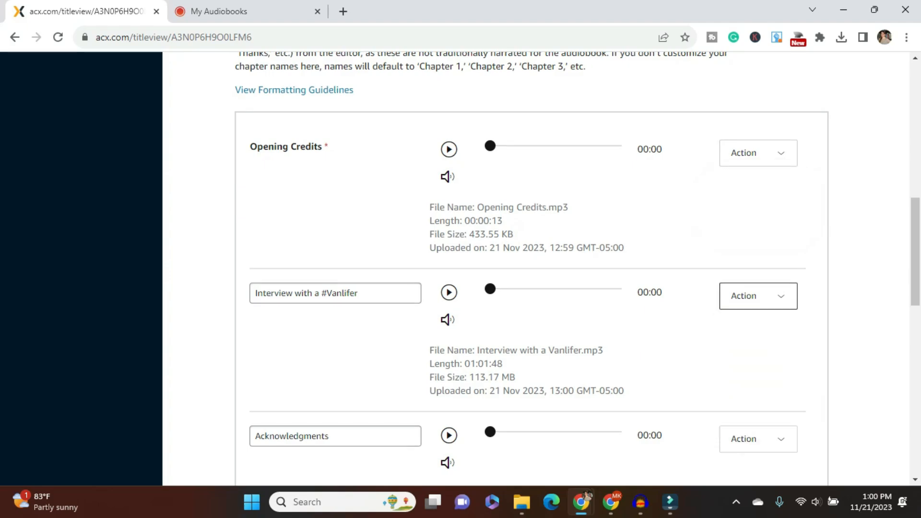
click(757, 295)
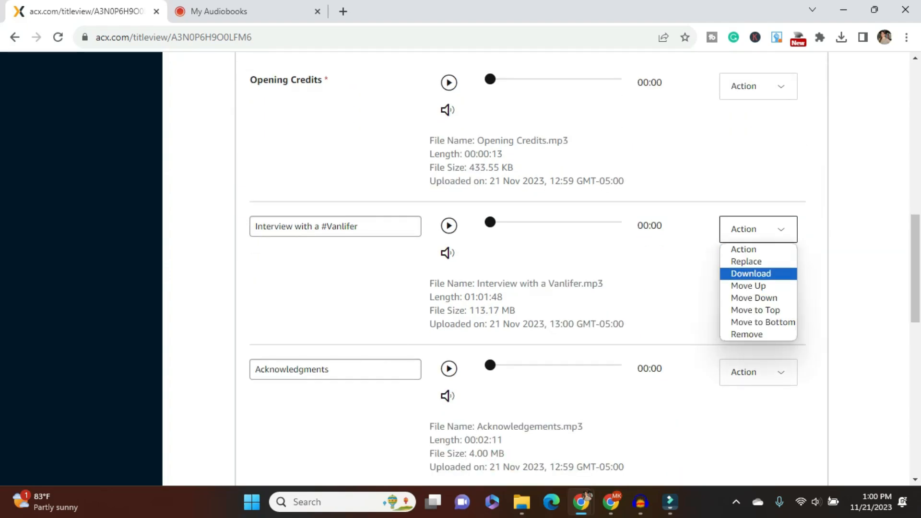
mouse_move(755, 310)
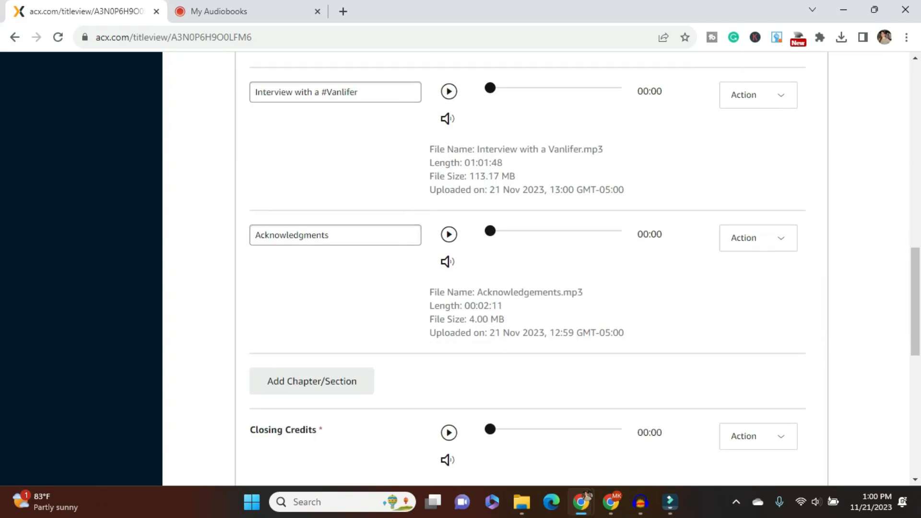
scroll(down, 3)
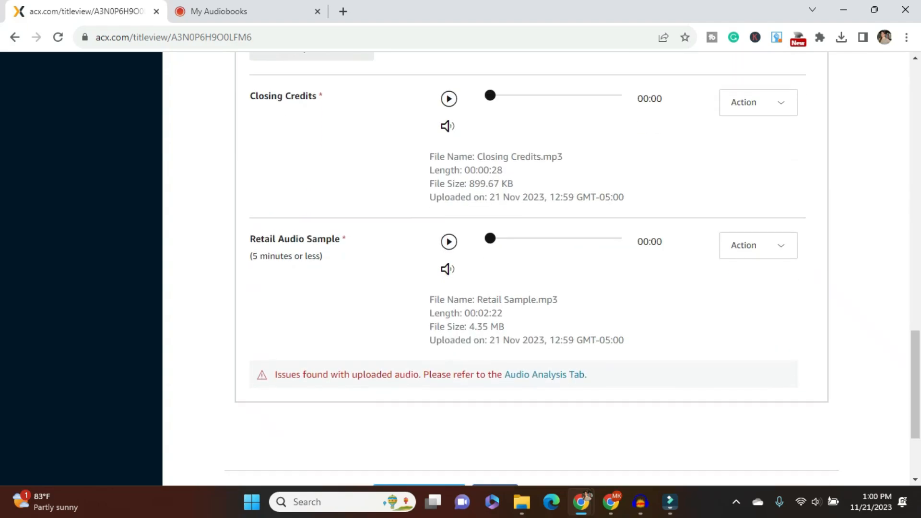
Scroll the analysis report to find Retail Sample.mp3's RMS of -25.6, 2.6 dB too low
scroll(down, 3)
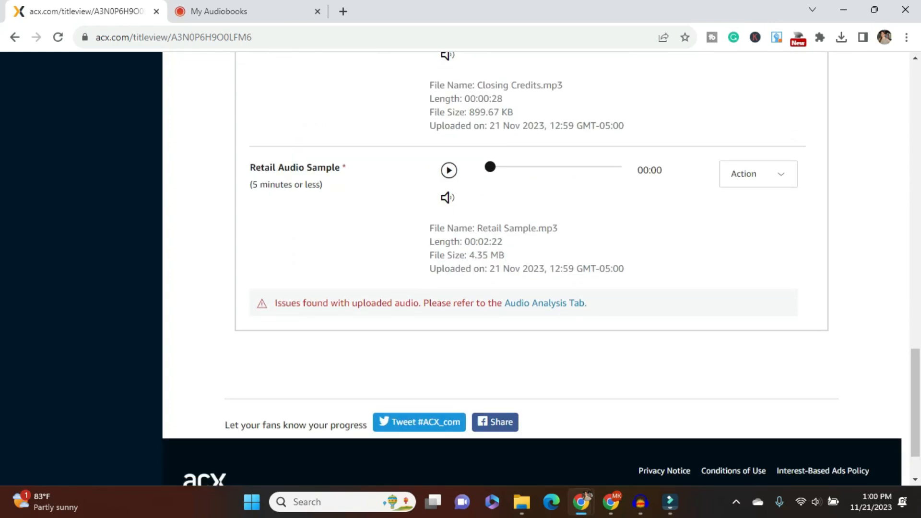
mouse_move(543, 303)
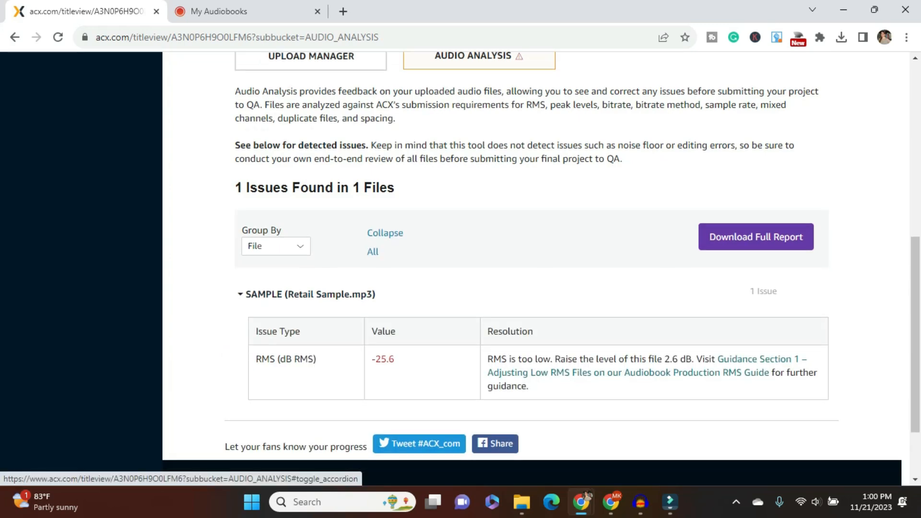
scroll(down, 3)
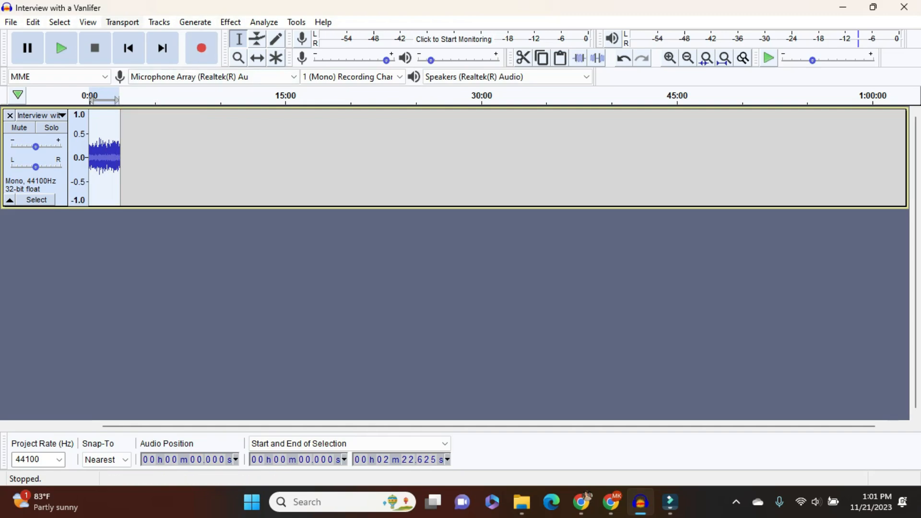
Apply Effect > Amplify with 2.6 dB to the 2:22 sample track
click(230, 21)
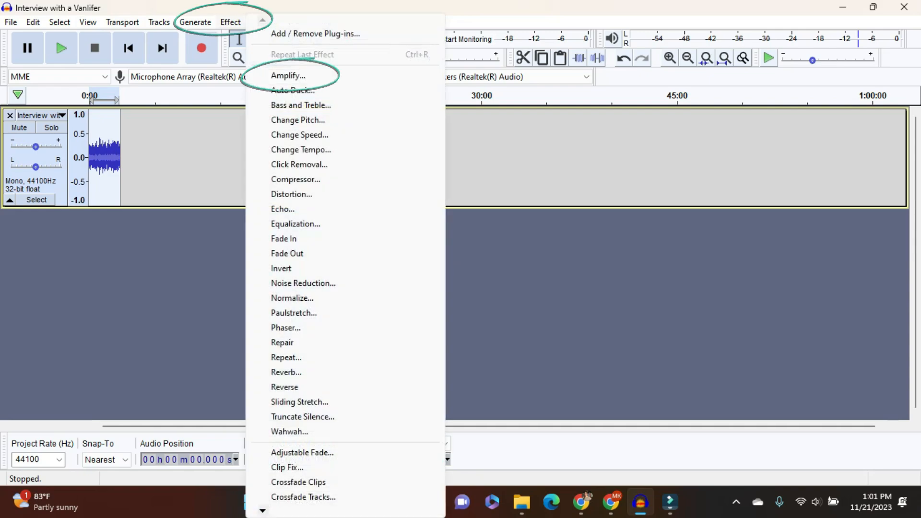
click(288, 76)
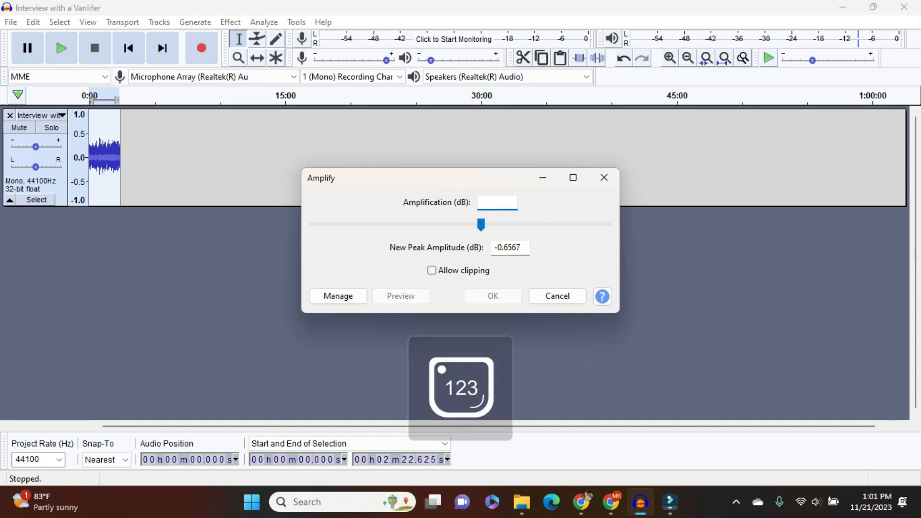
text(2.6)
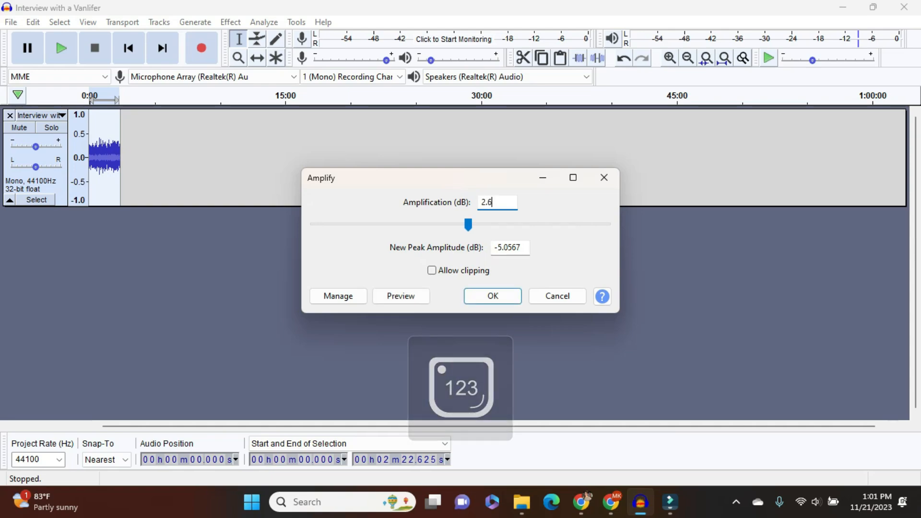
click(493, 295)
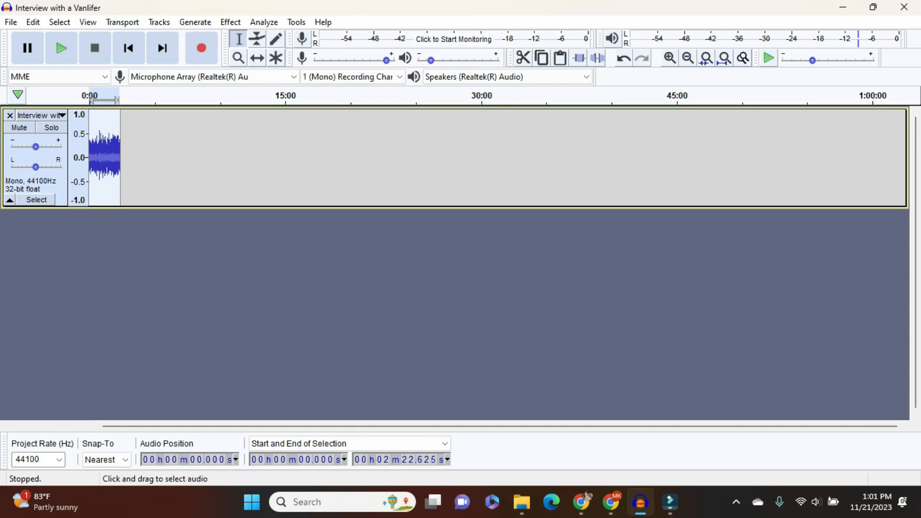
click(10, 21)
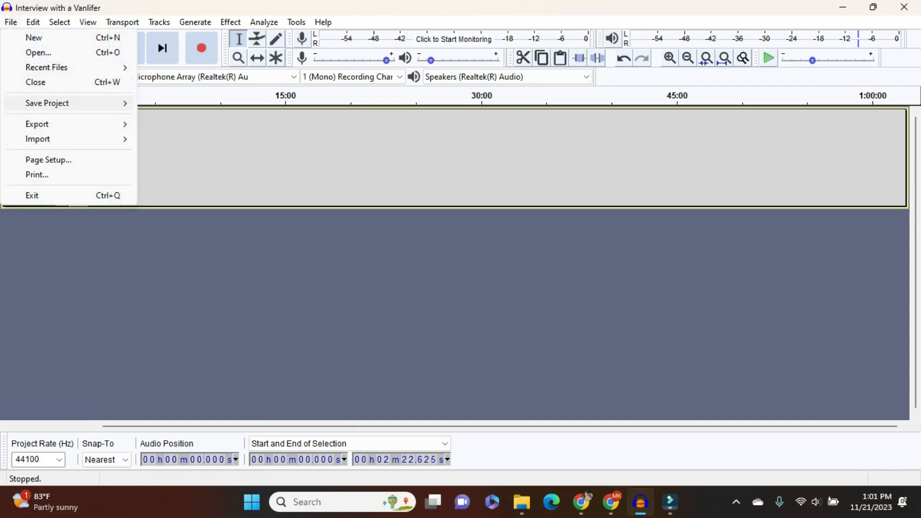
Export the amplified audio as MP3 over Retail Sample.mp3, leaving metadata blank
click(36, 124)
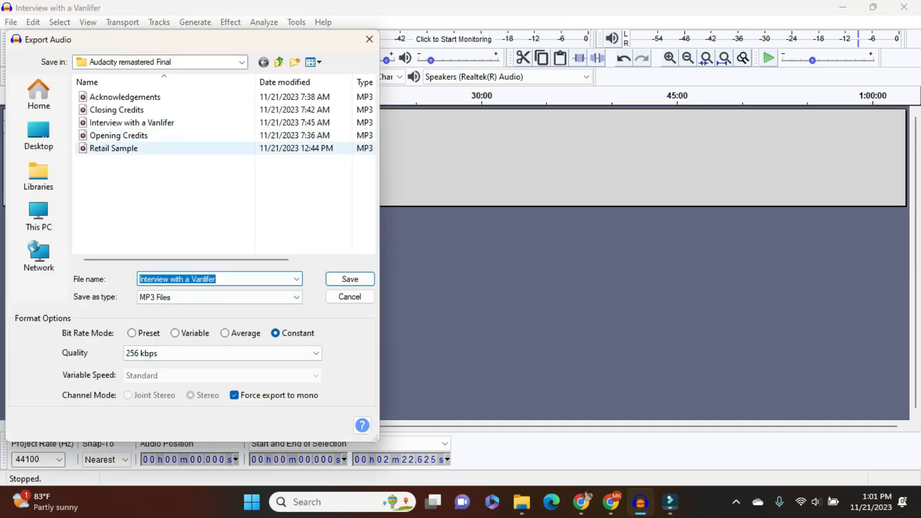
click(348, 278)
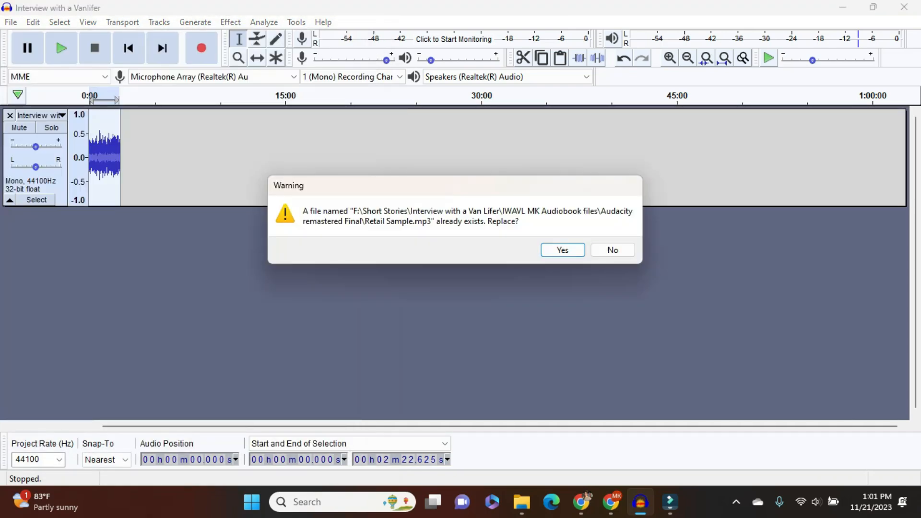
click(561, 249)
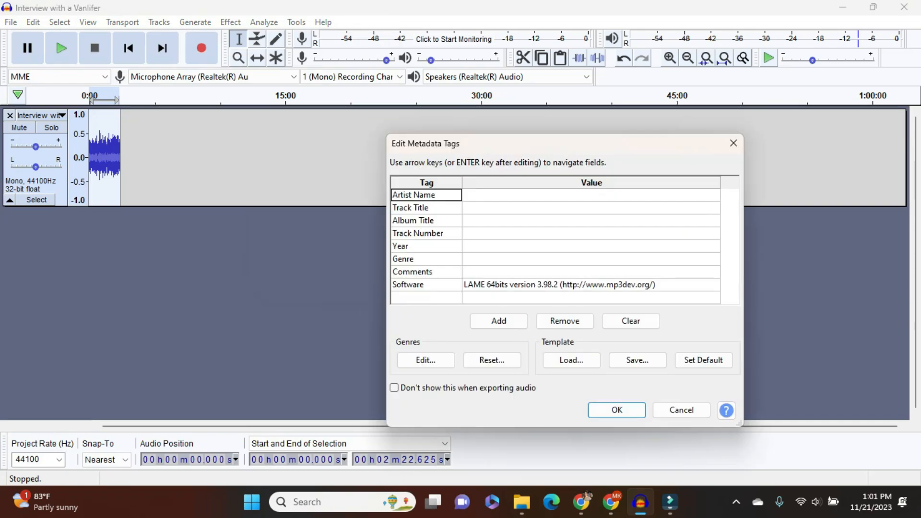
click(616, 409)
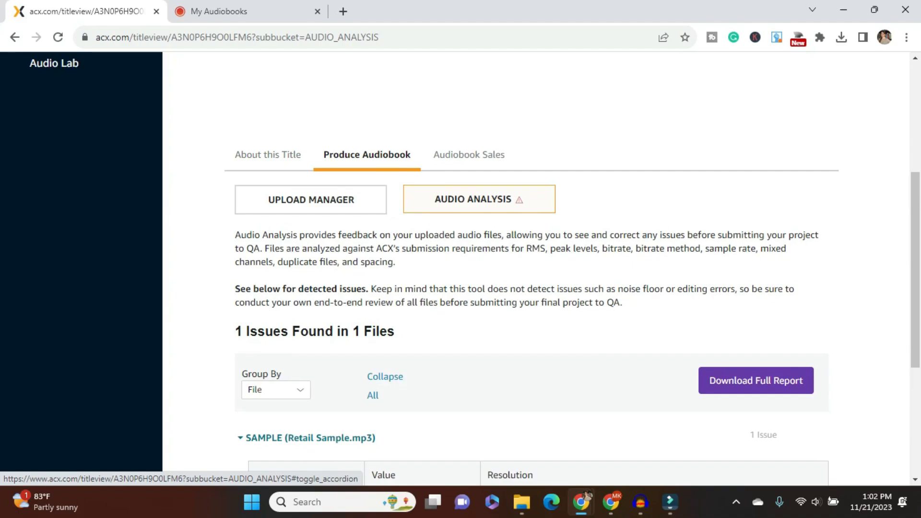
Replace the Retail Audio Sample with the boosted Retail Sample.mp3
scroll(down, 3)
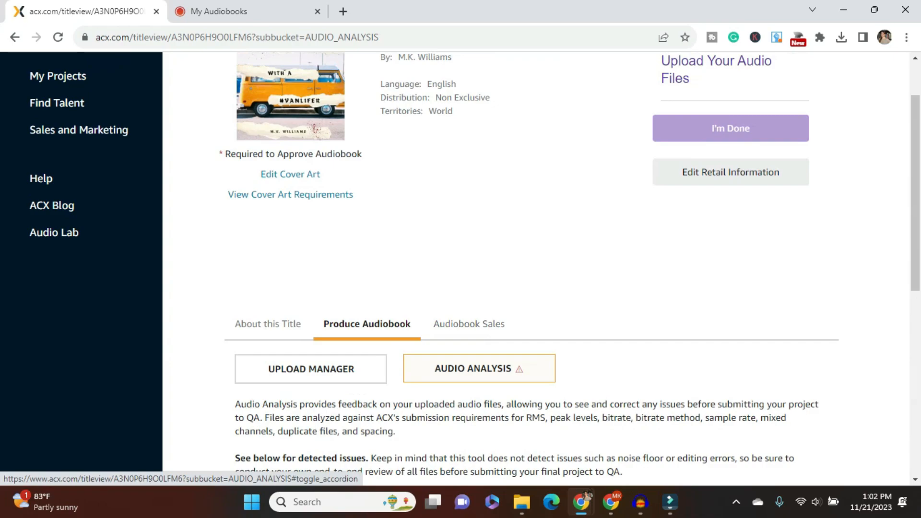
click(477, 369)
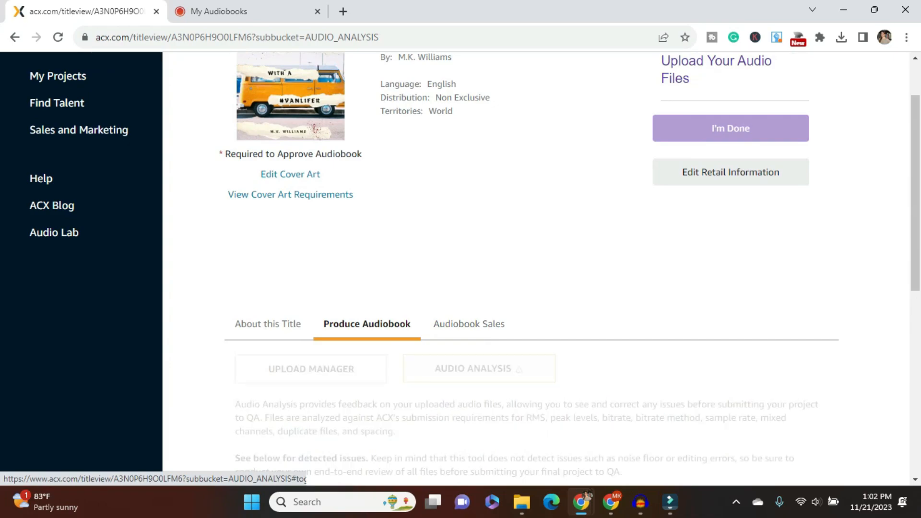
click(311, 369)
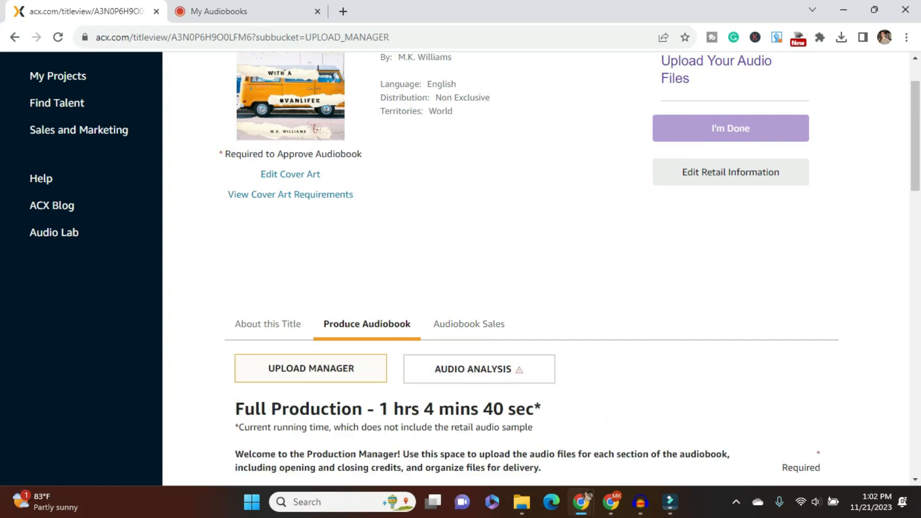
scroll(down, 3)
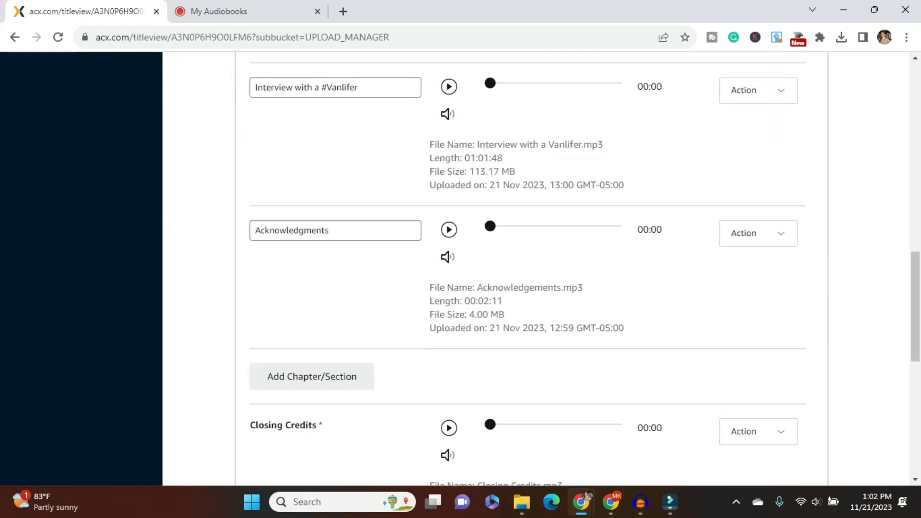
scroll(down, 3)
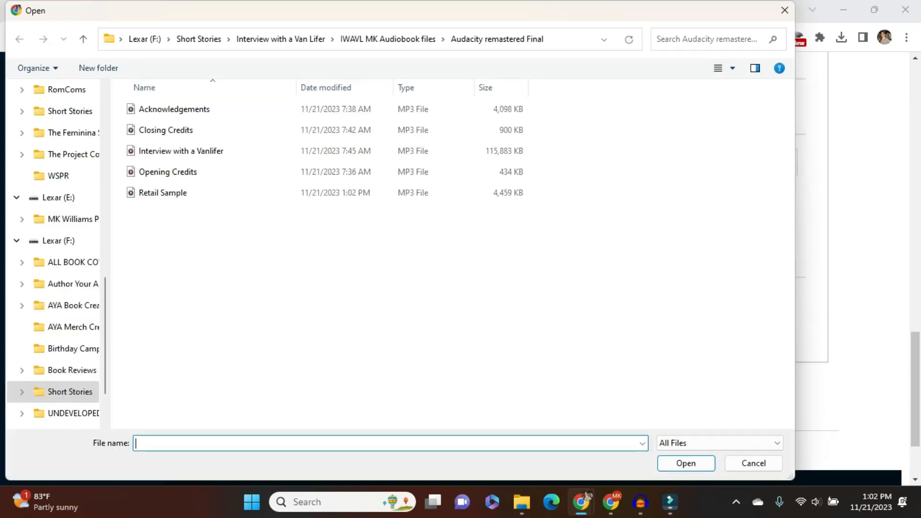
click(162, 193)
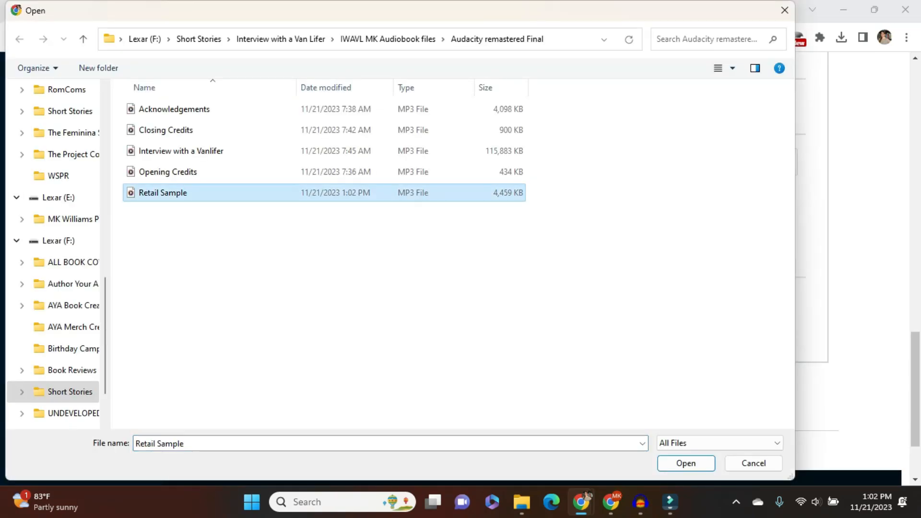
click(684, 463)
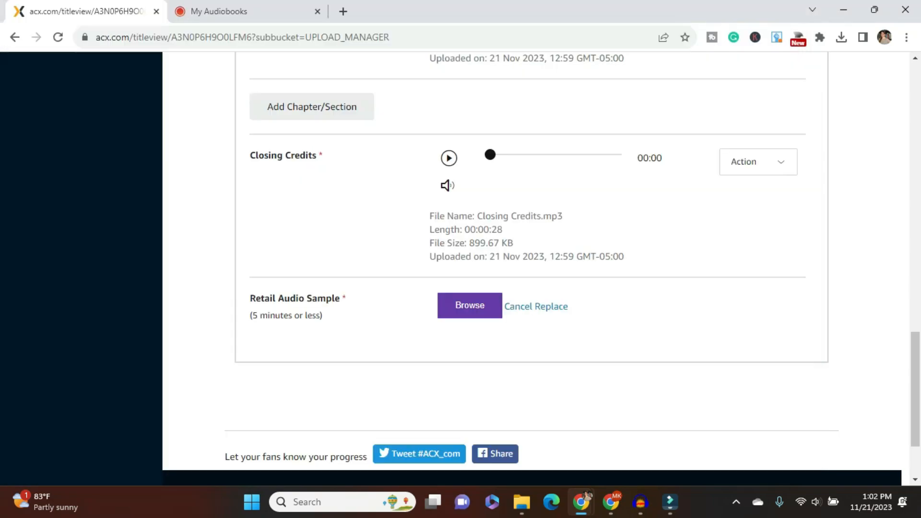
click(469, 305)
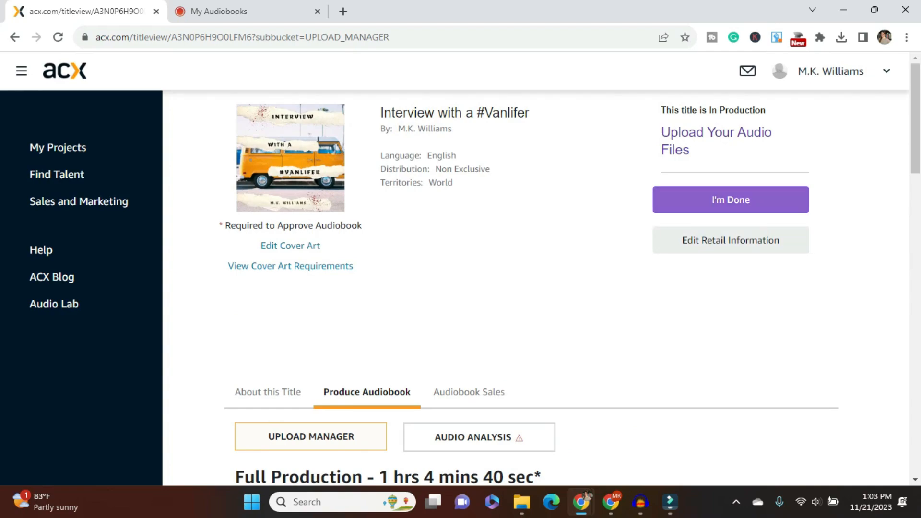
Submit the audiobook via I'm Done, confirming all requirements and approving it
click(730, 199)
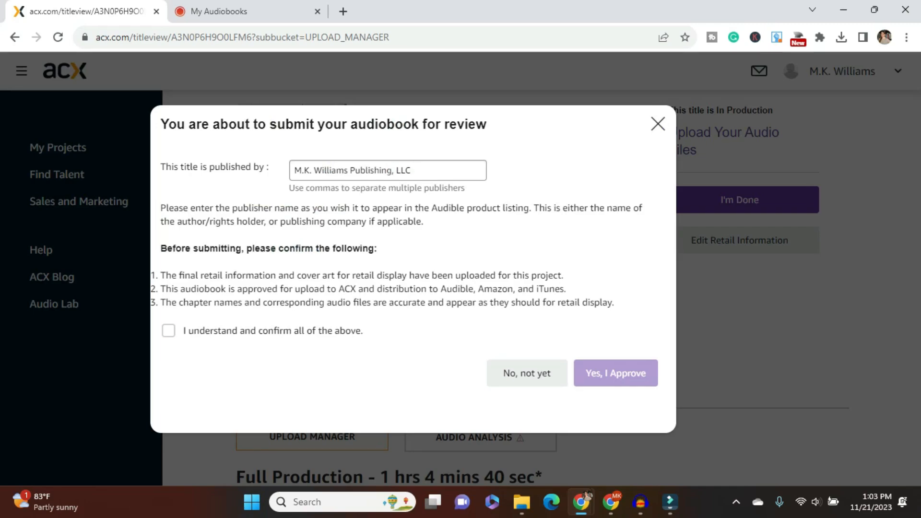
click(169, 331)
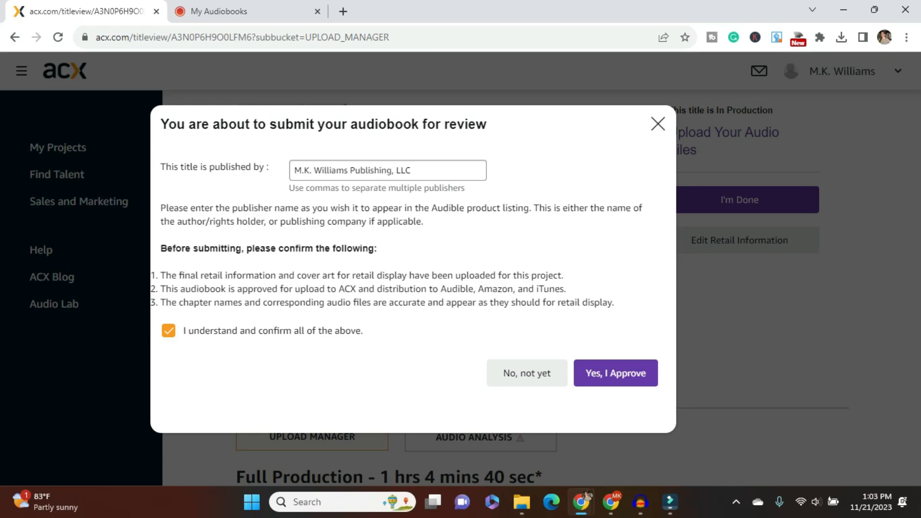
click(615, 373)
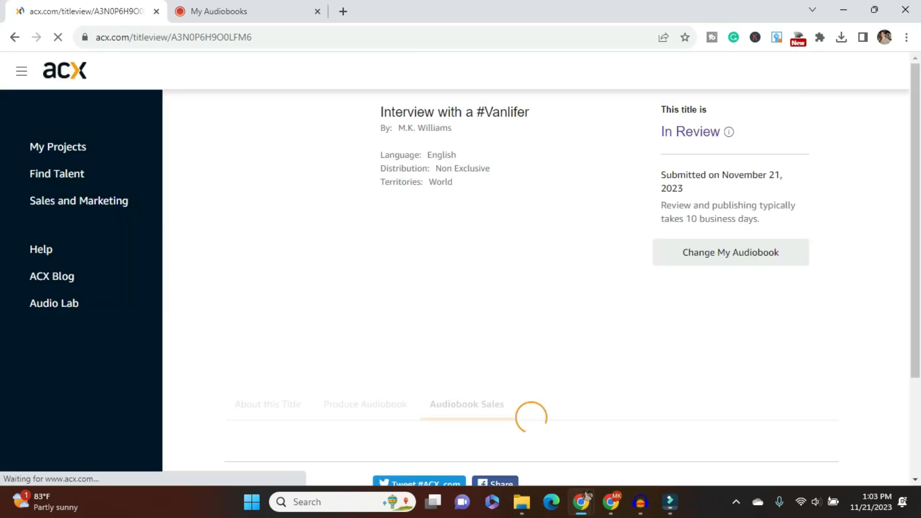